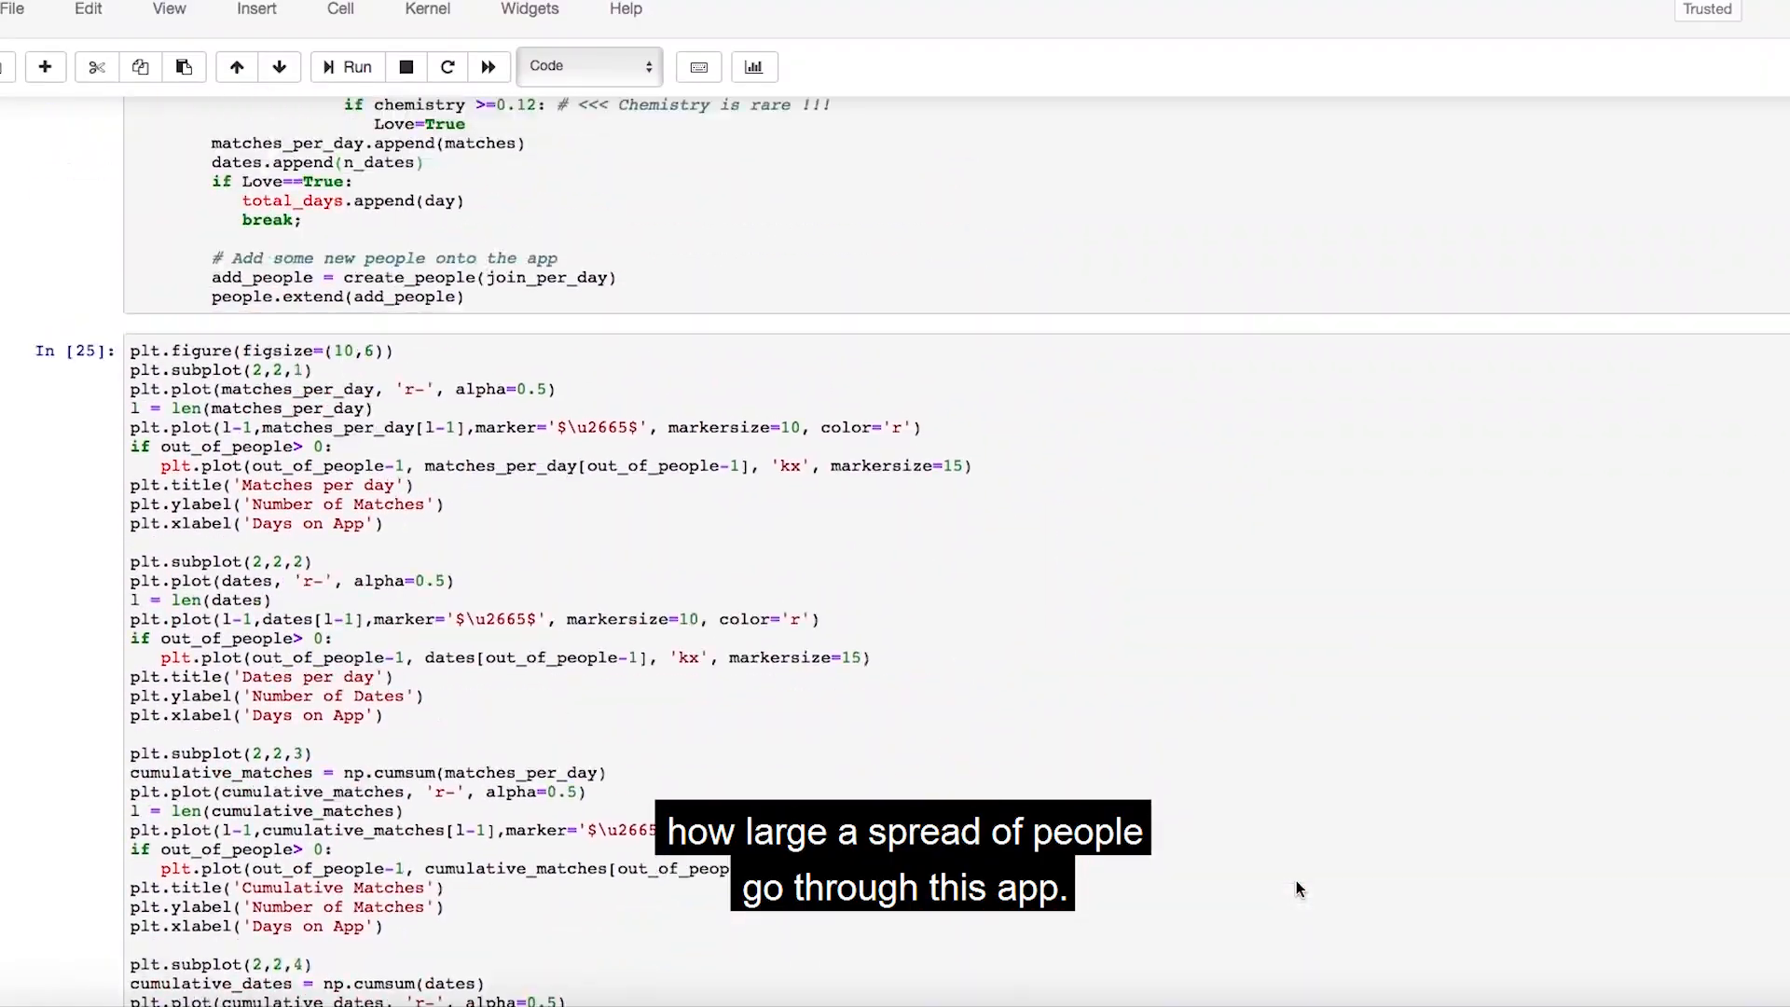
# - Scroll past the plotting code to the four histograms comparing 50 vs 100 swipes, with and without deletion
pyautogui.scroll(-3)
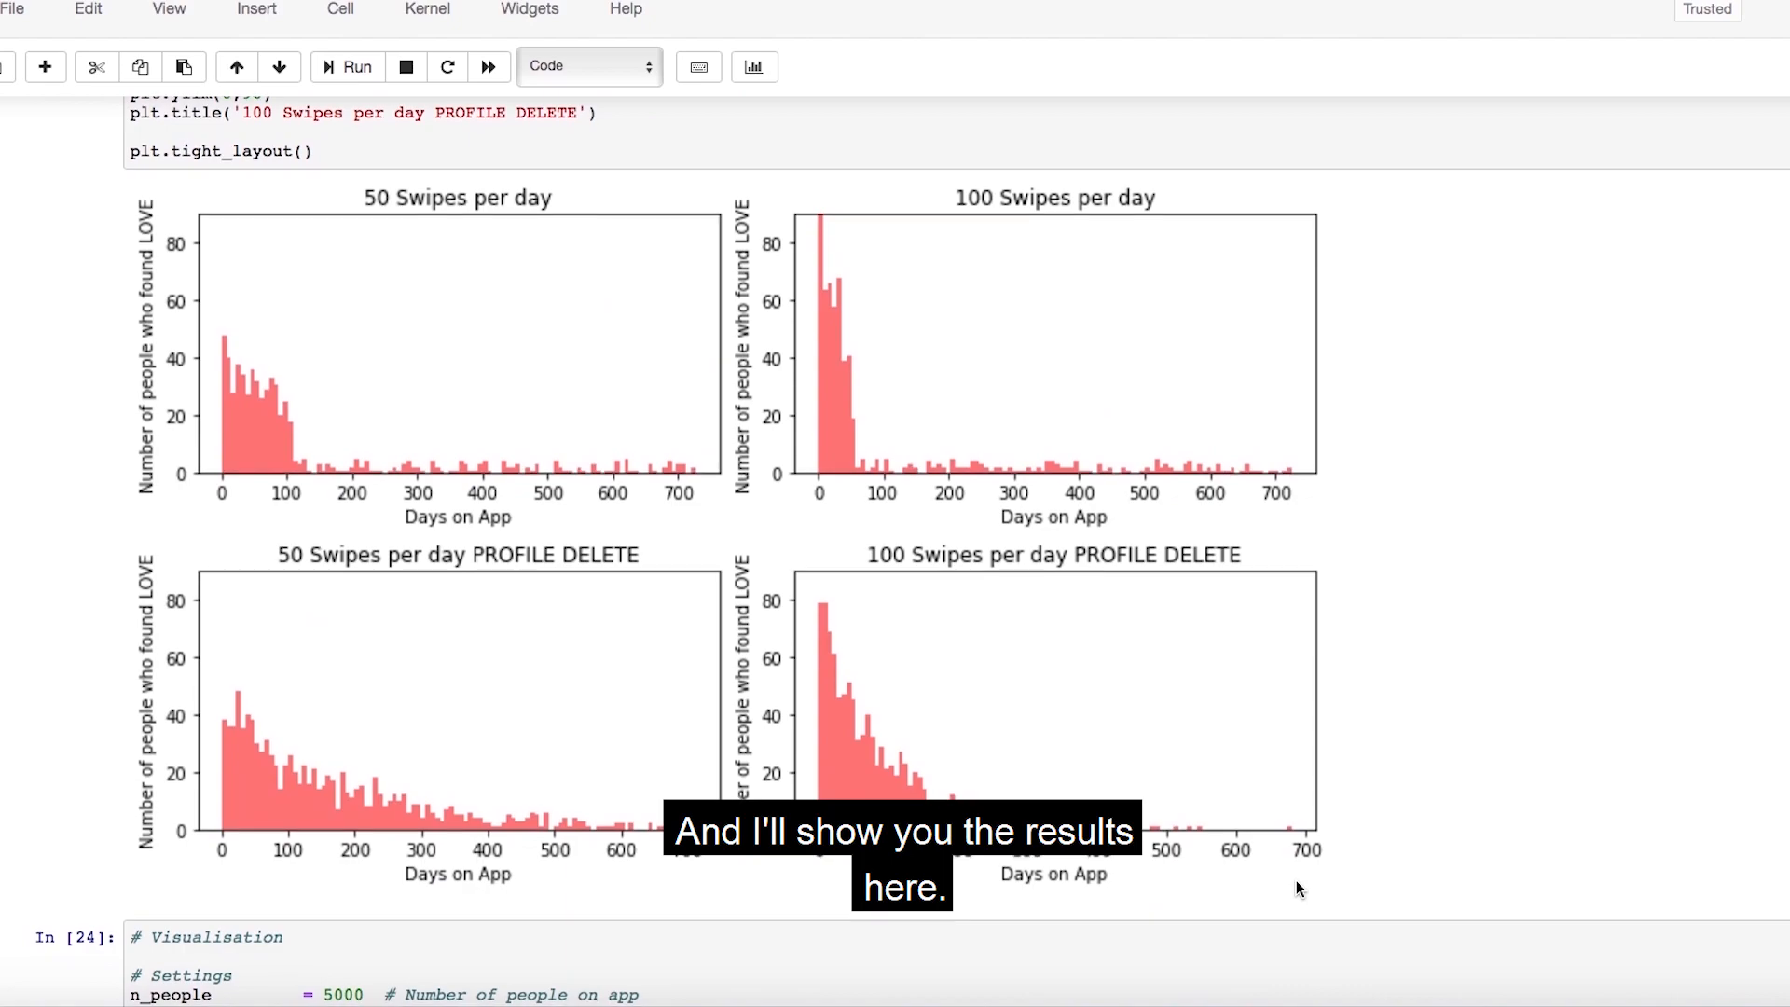
pyautogui.scroll(-3)
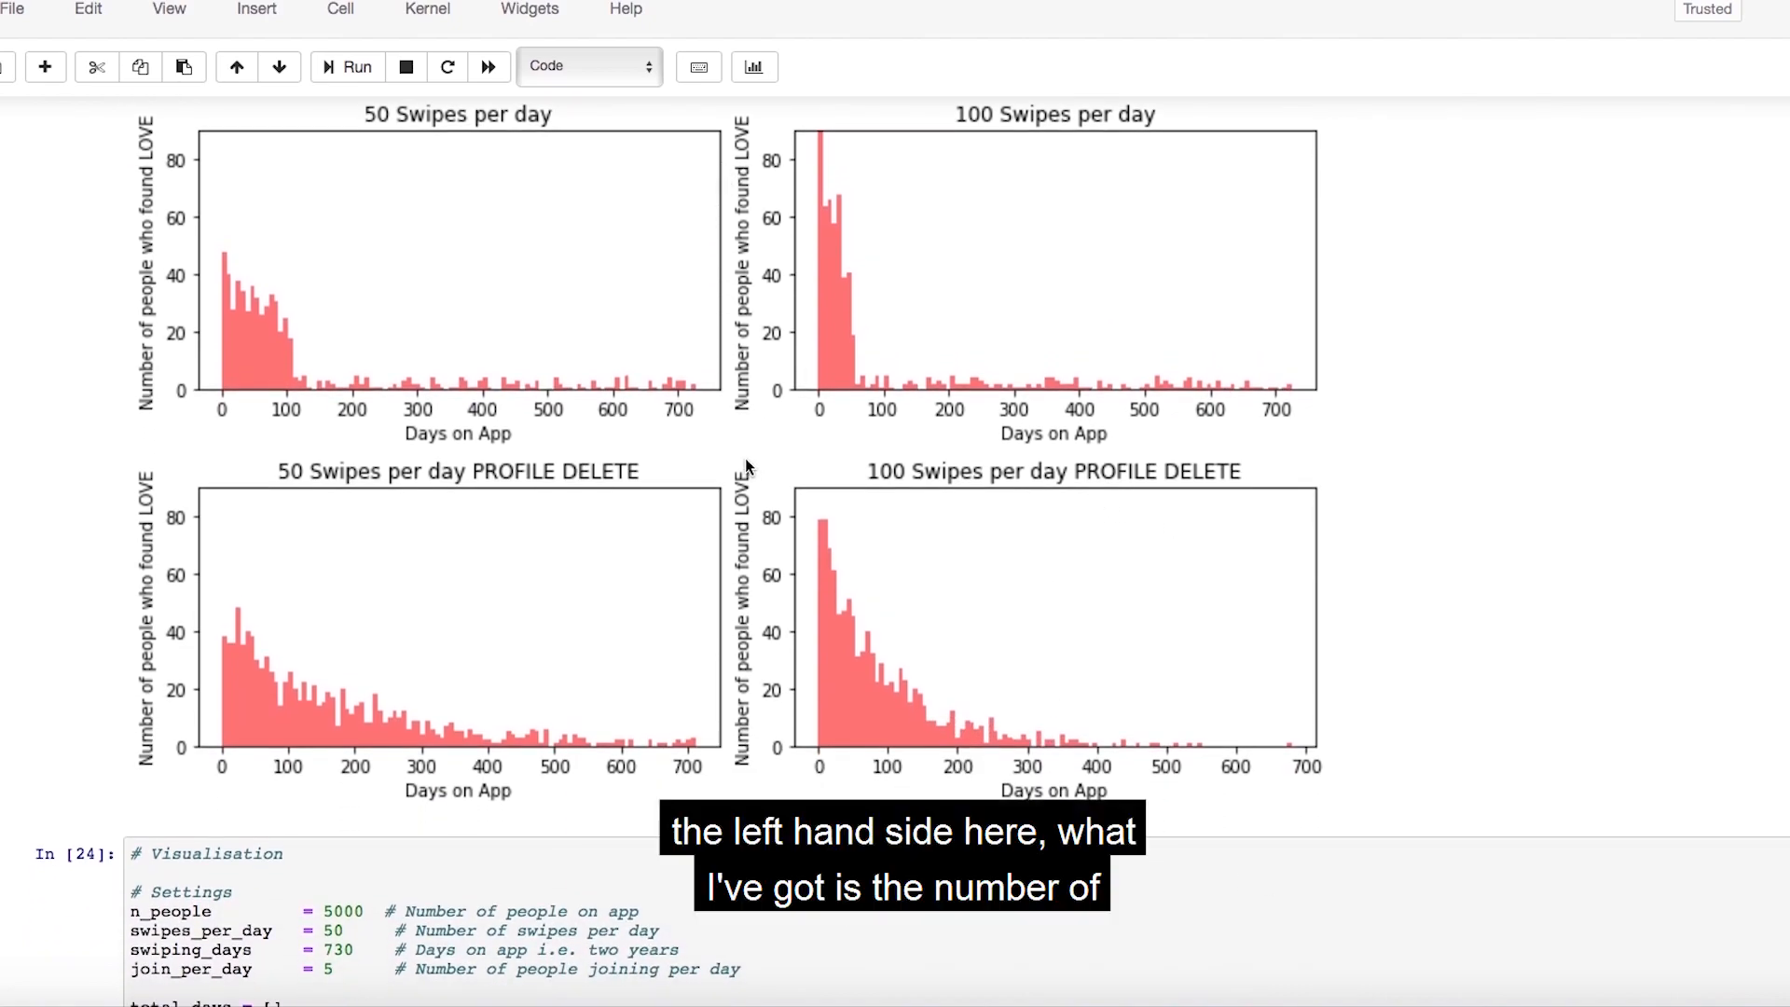
pyautogui.moveTo(205, 387)
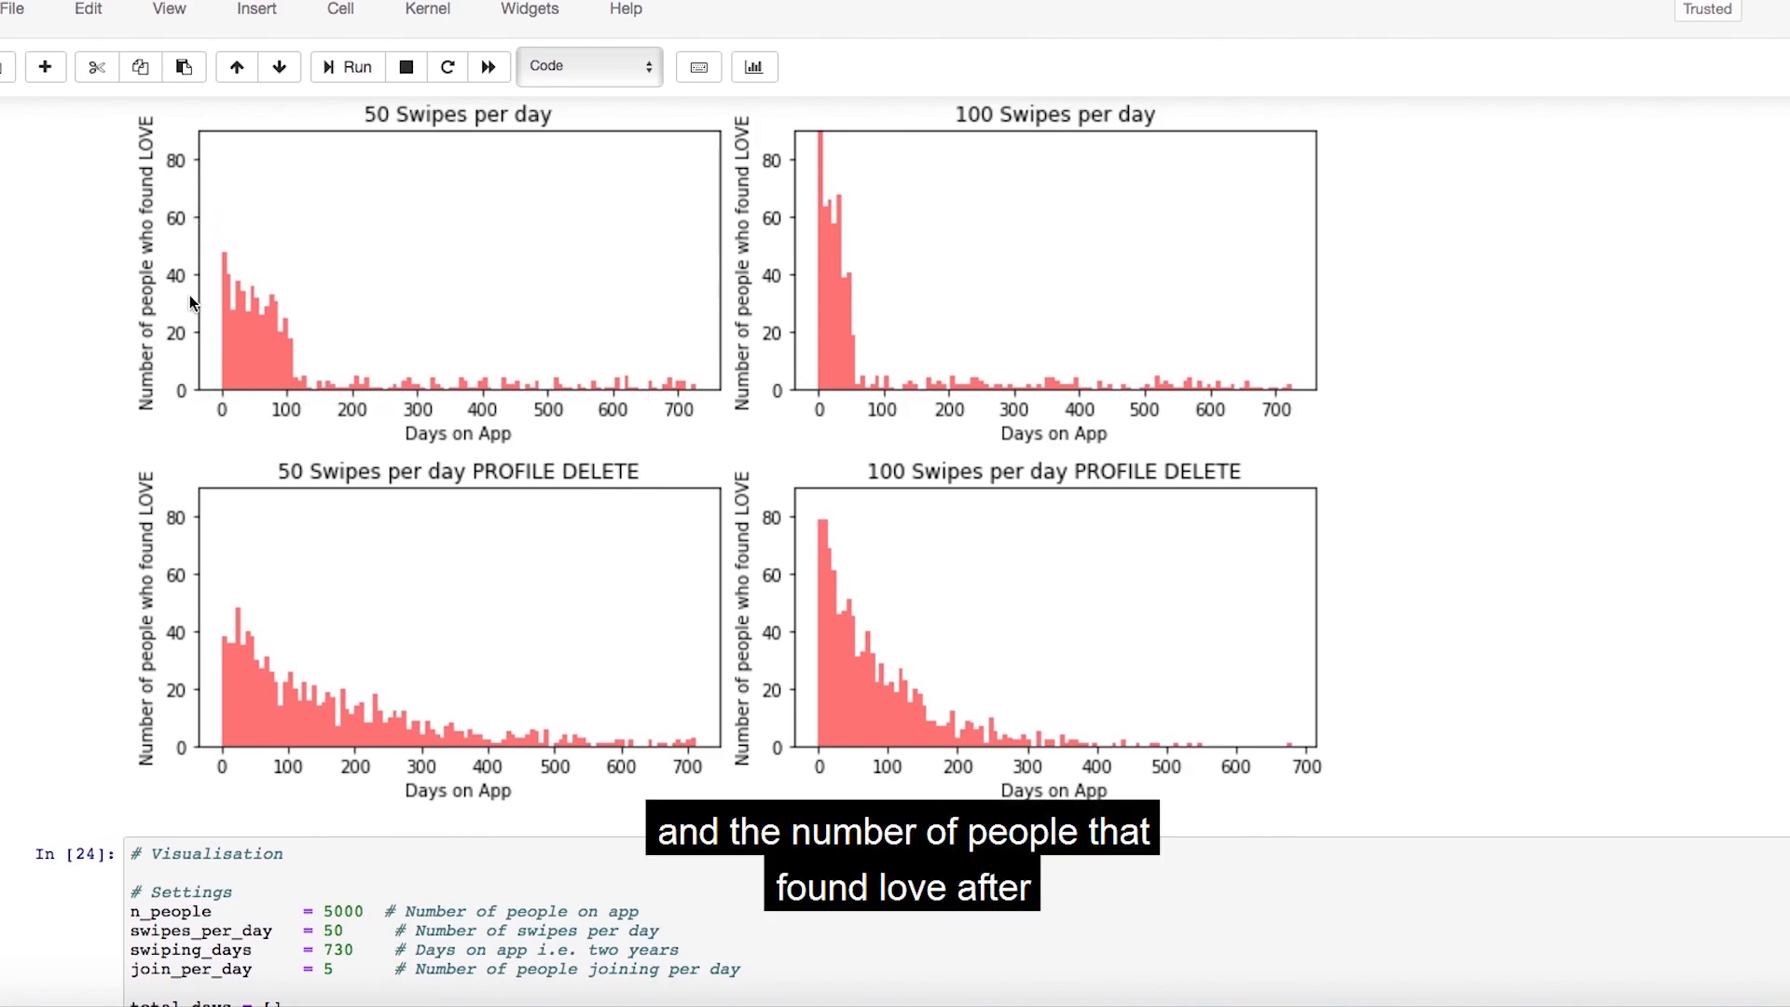
pyautogui.moveTo(229, 346)
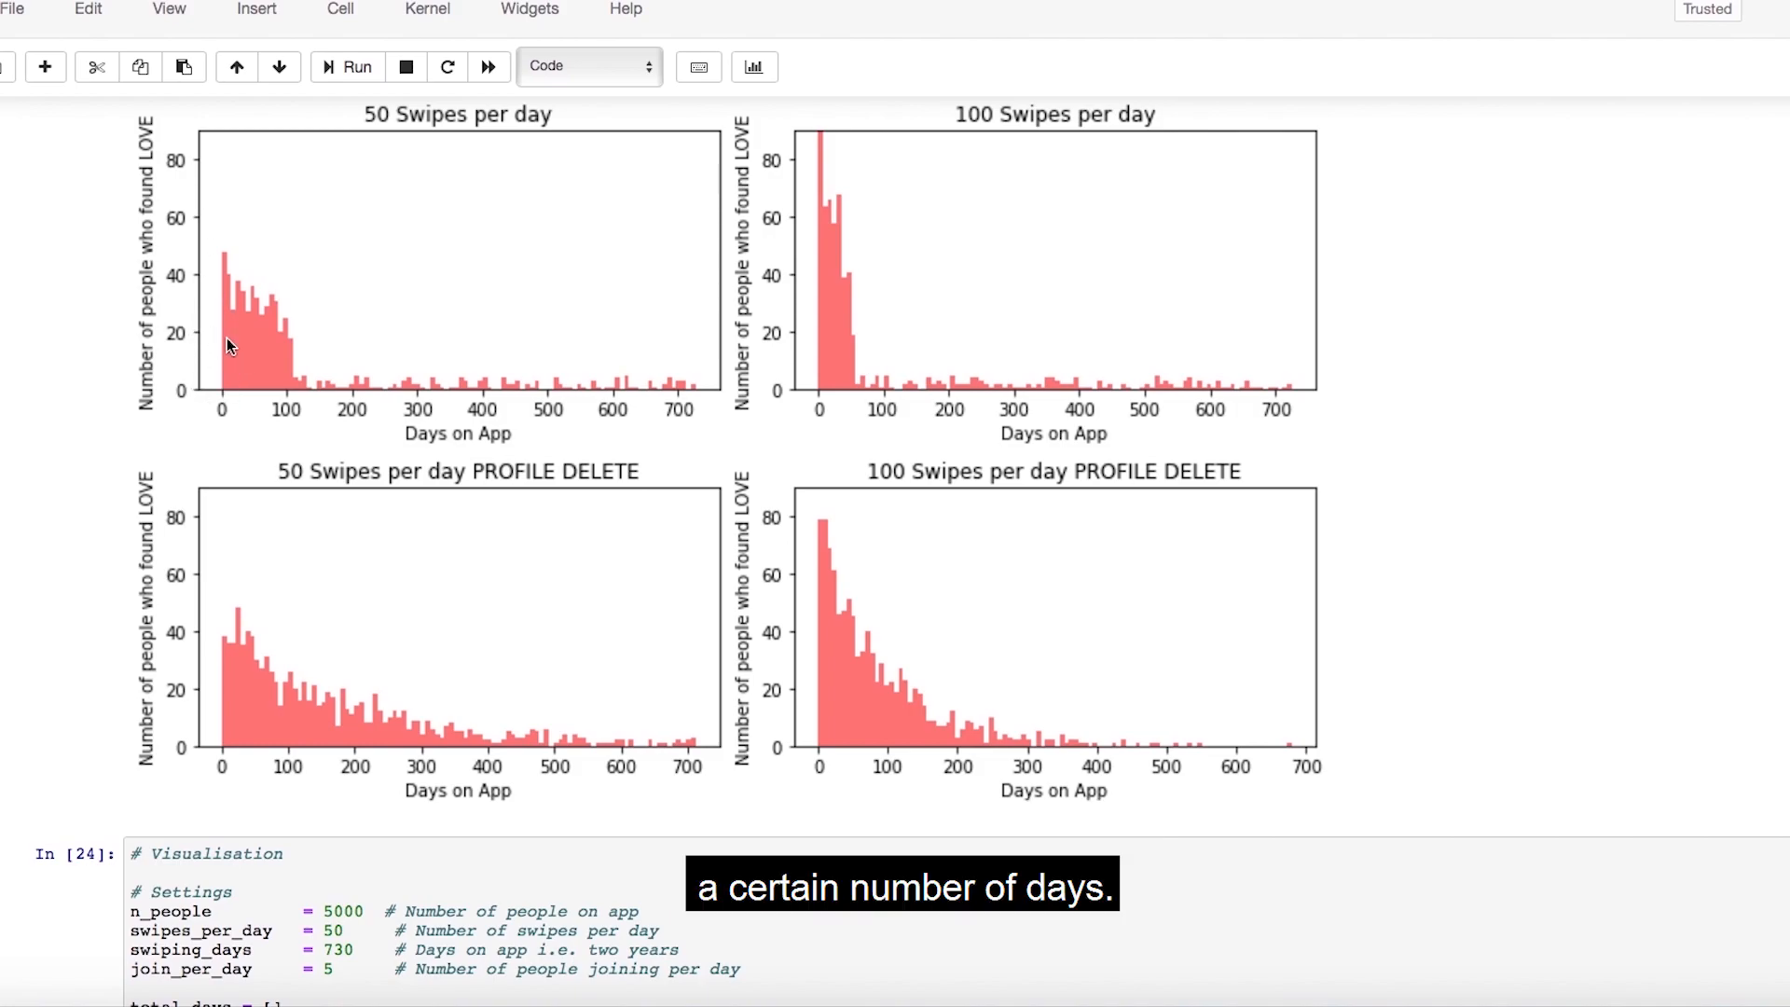
pyautogui.moveTo(407, 148)
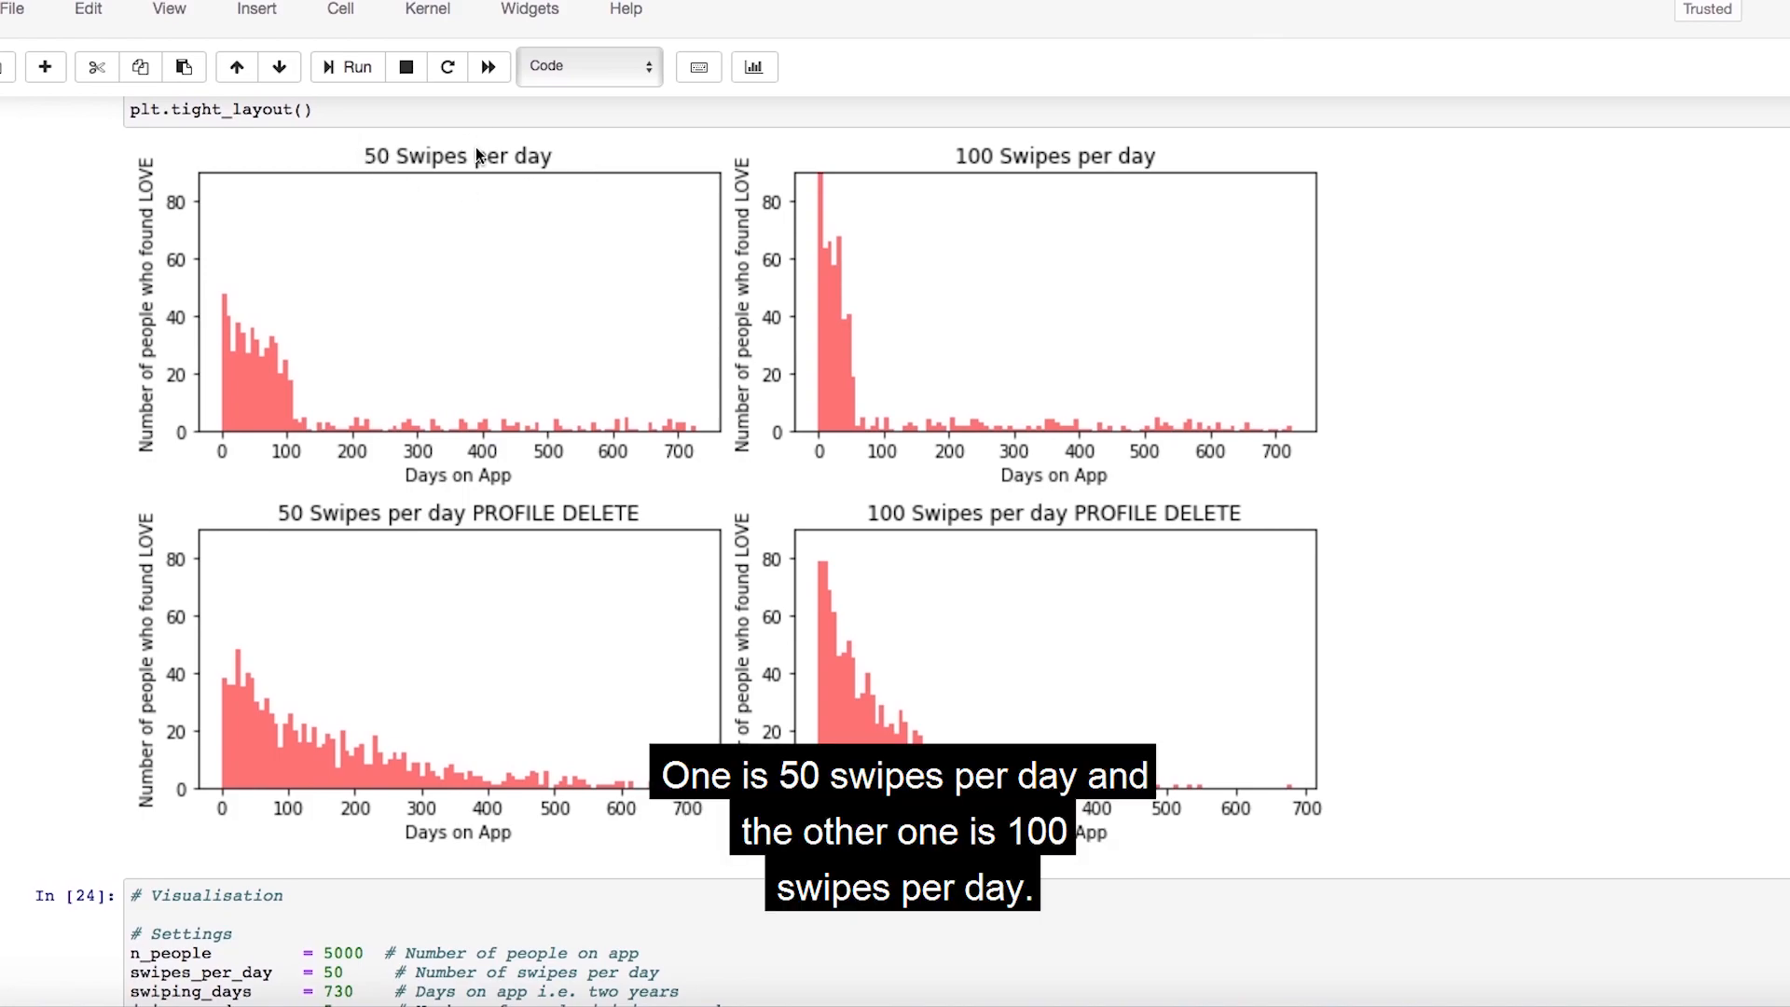
pyautogui.moveTo(1170, 176)
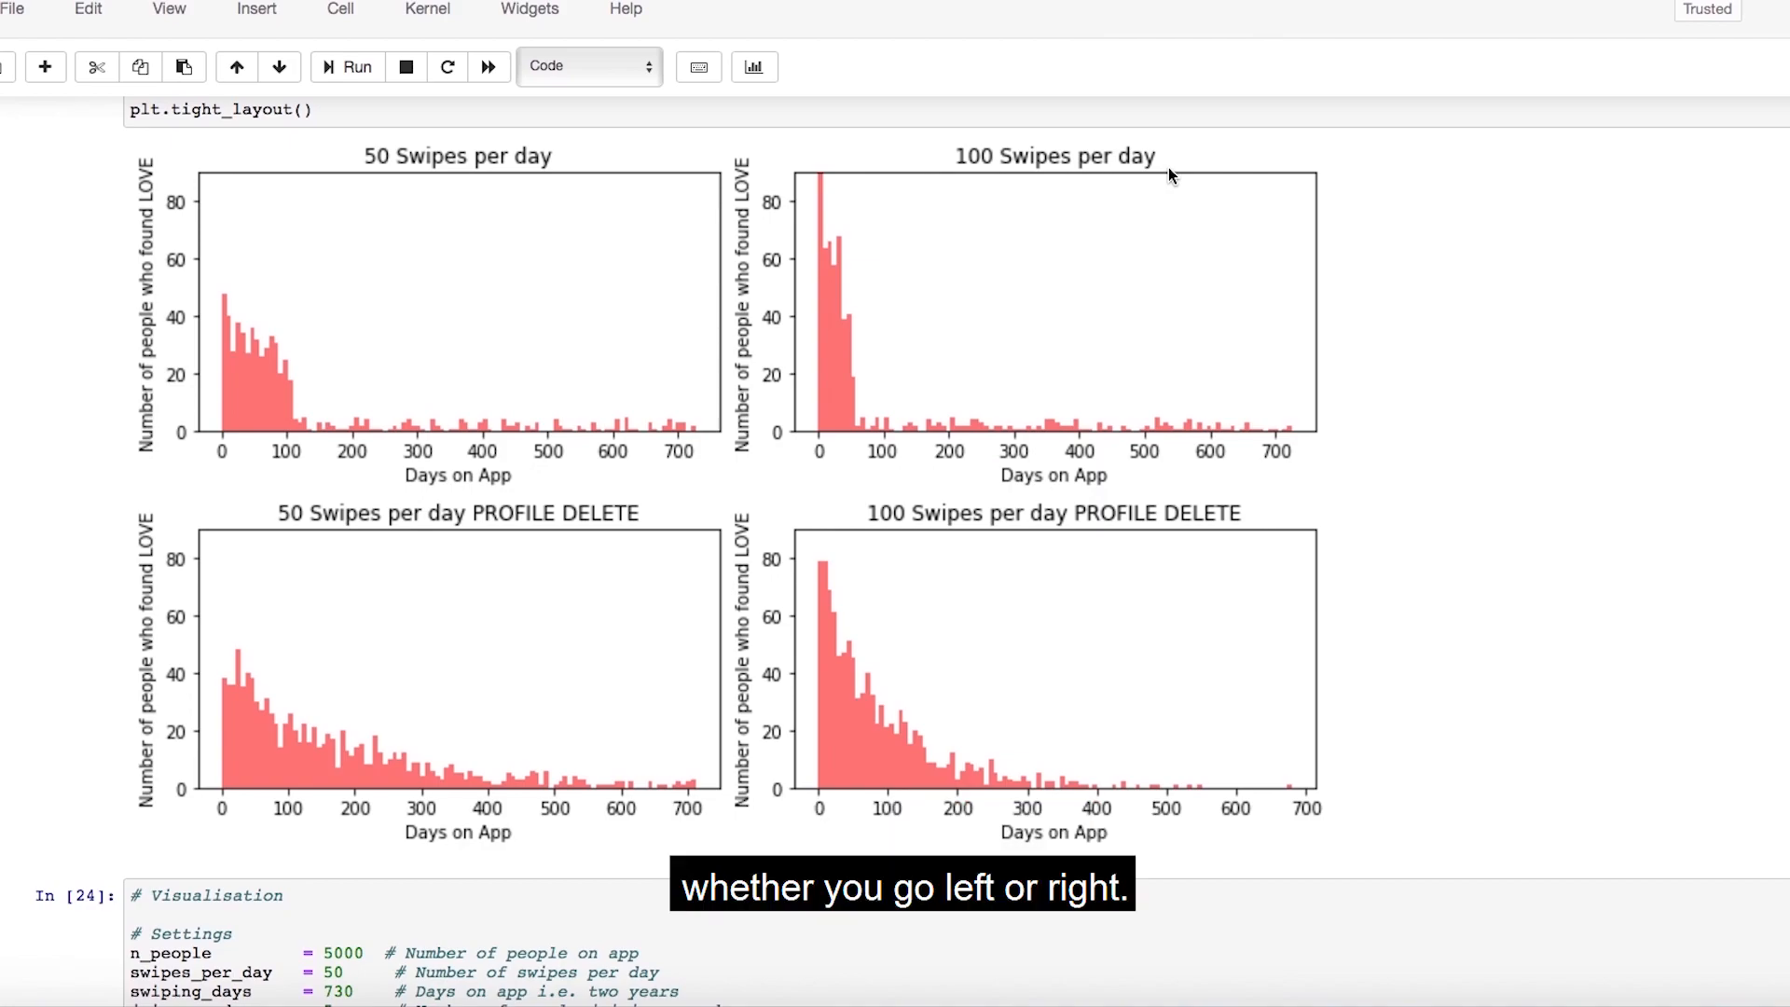
pyautogui.moveTo(315, 341)
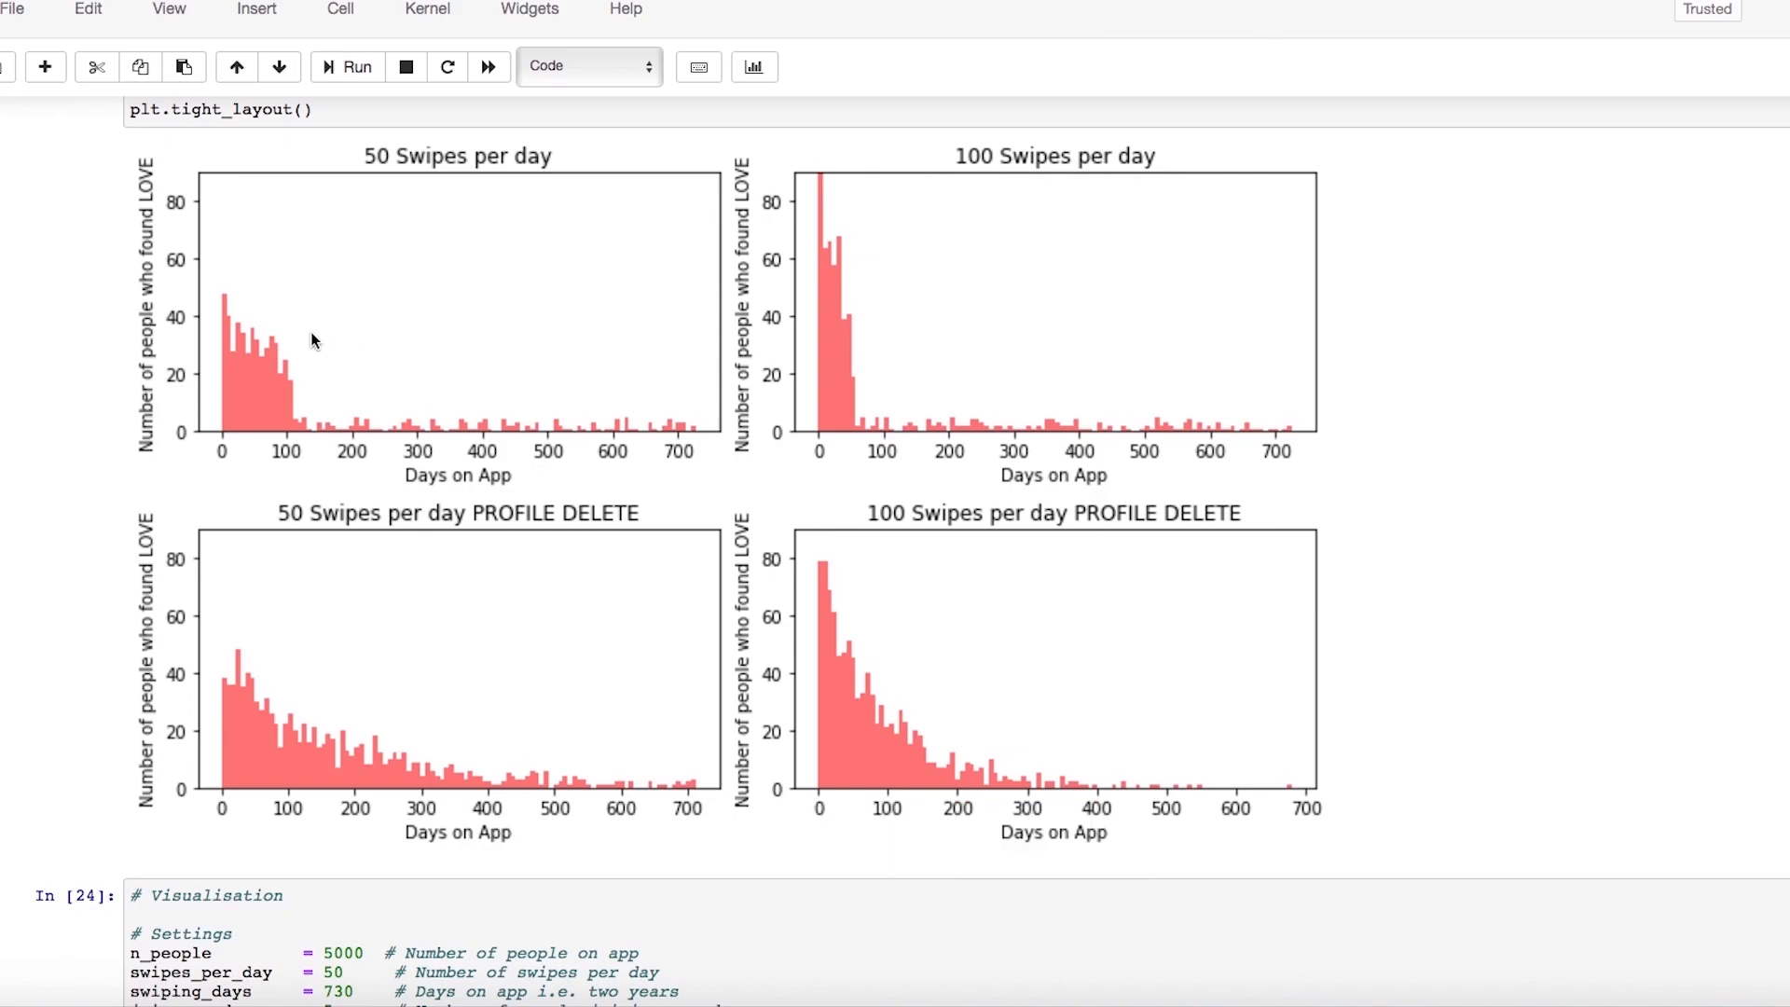
pyautogui.moveTo(254, 316)
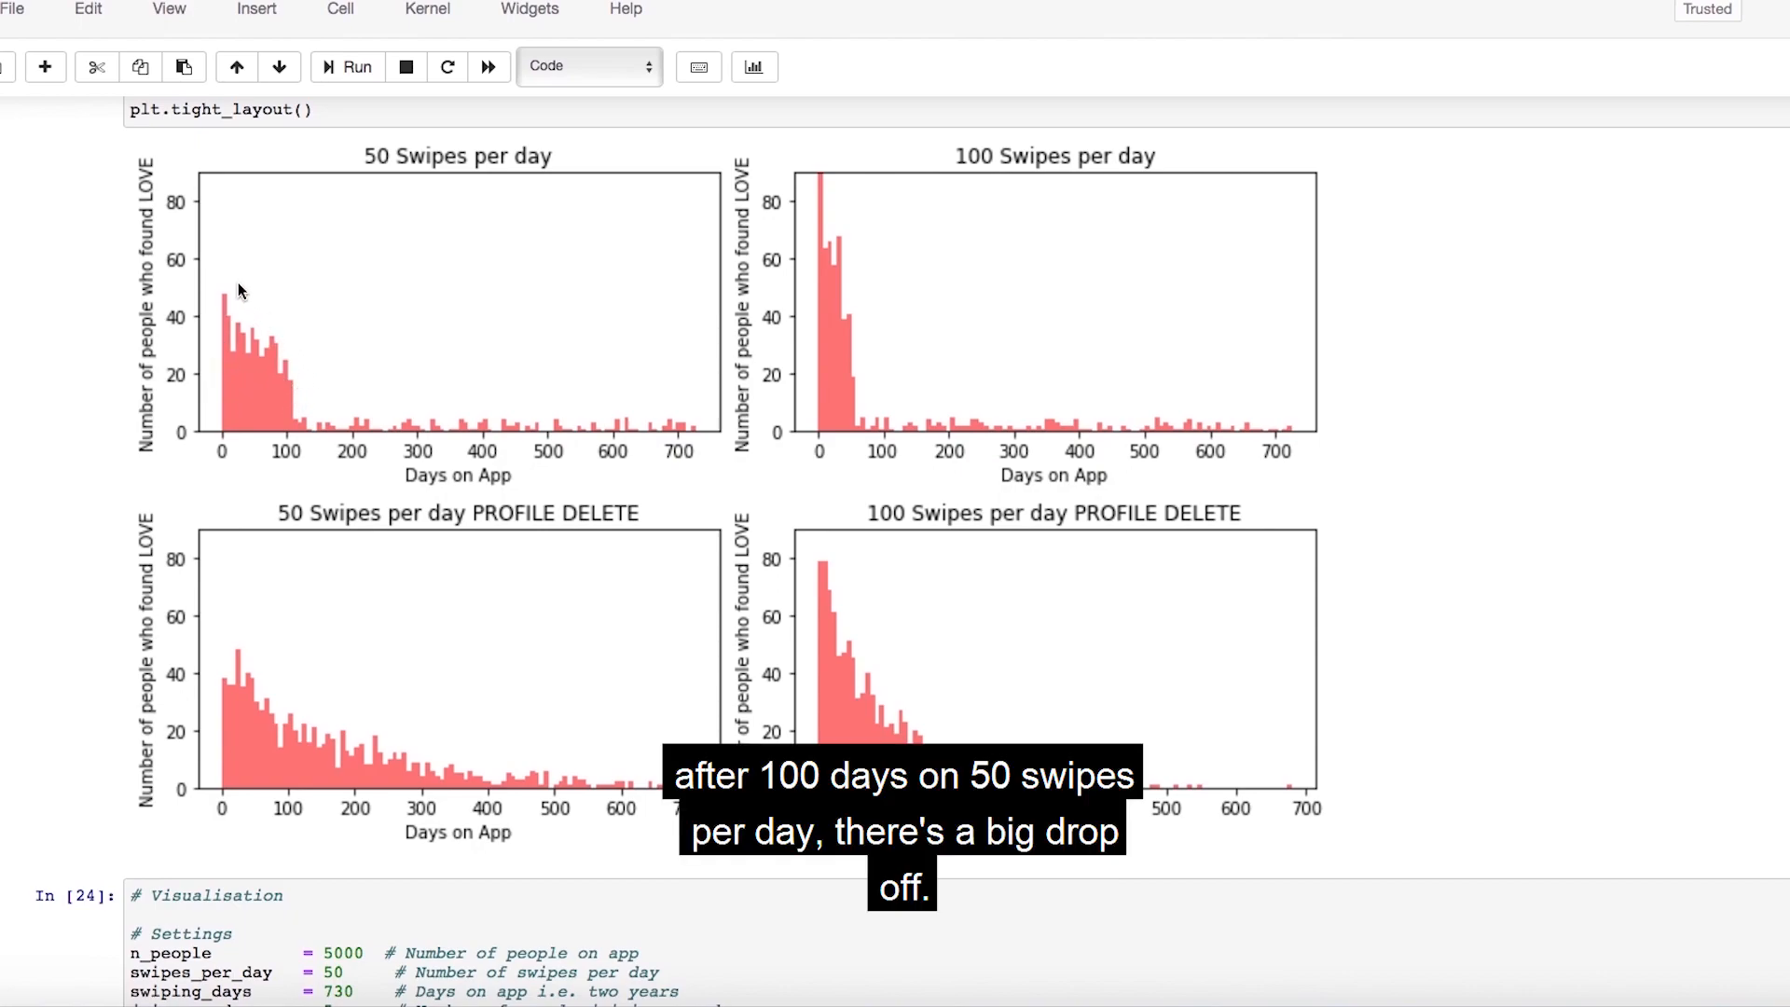
pyautogui.moveTo(292, 422)
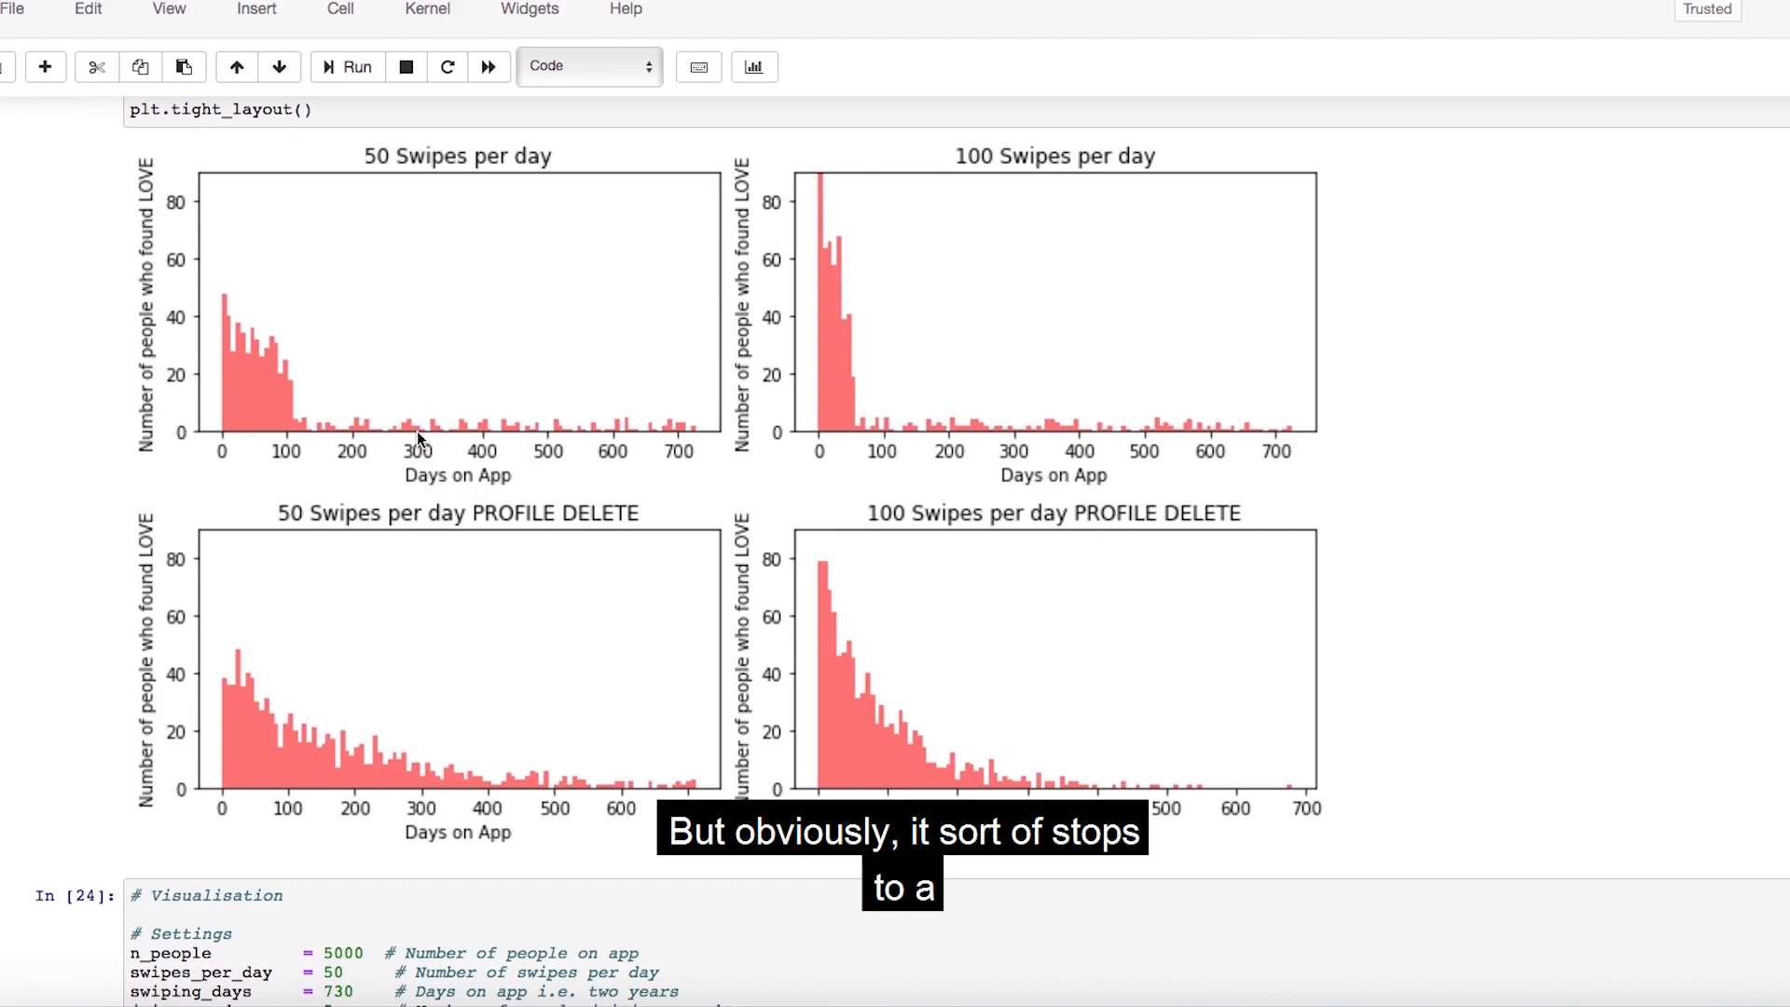
pyautogui.press('ctrl+s')
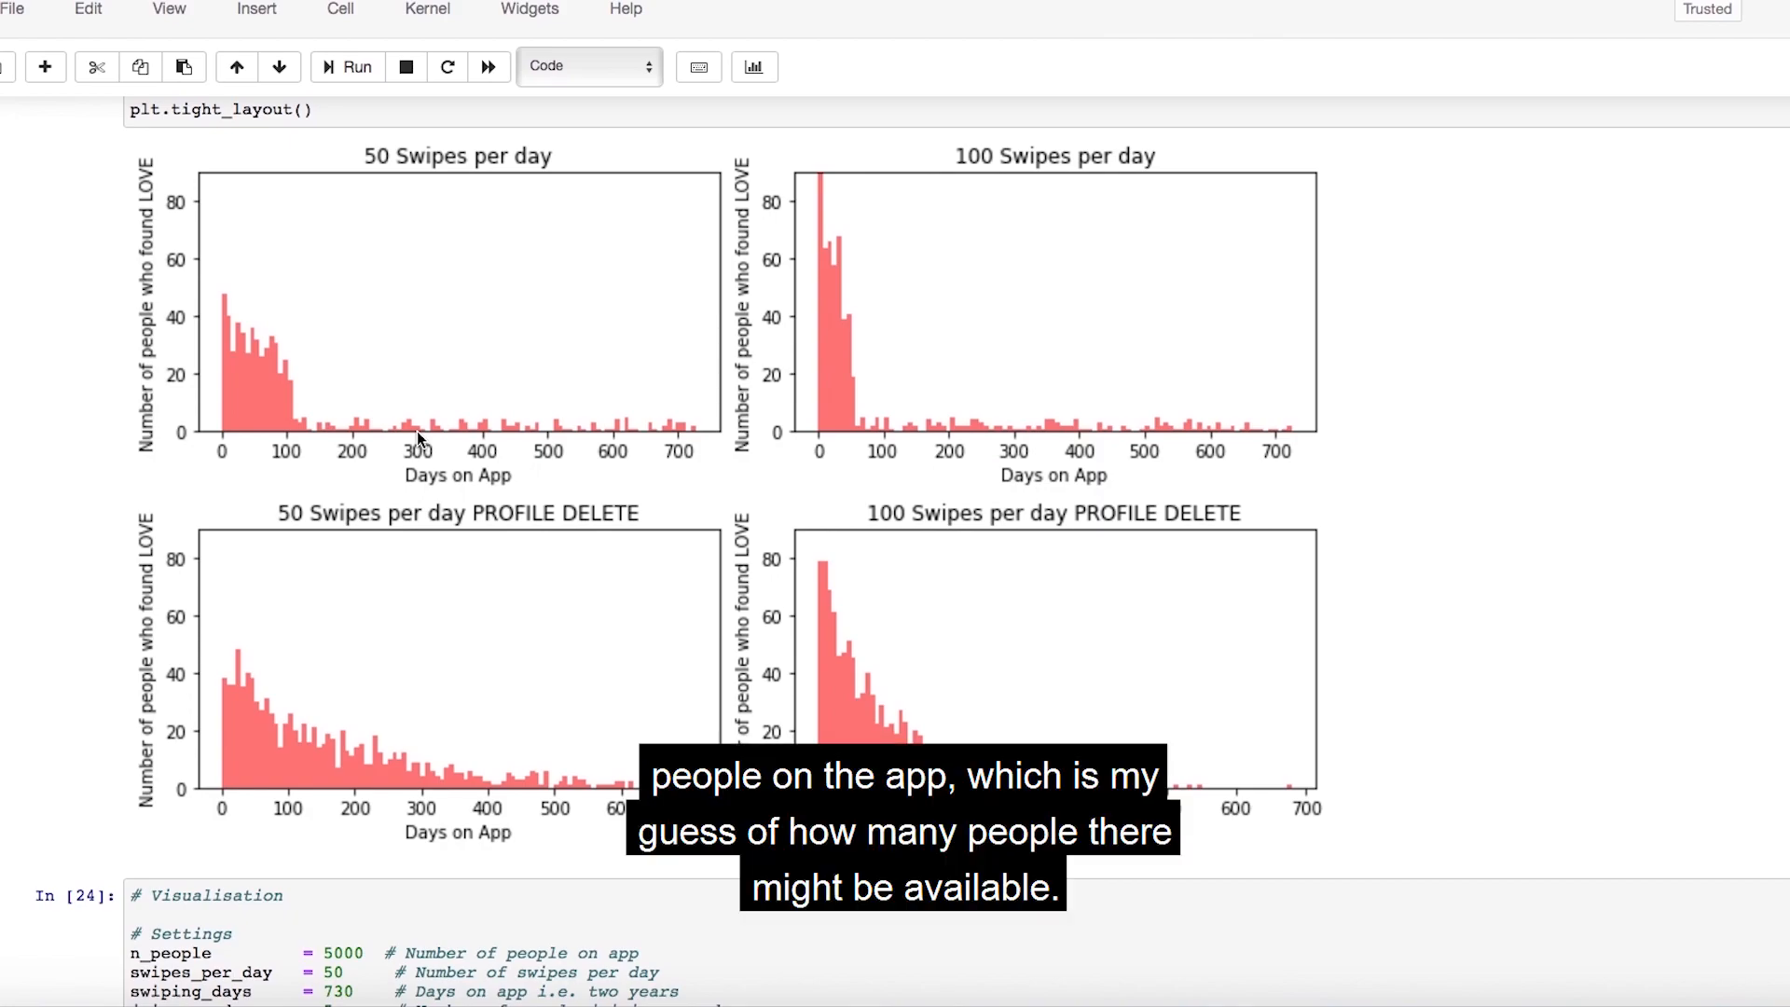
pyautogui.moveTo(799, 348)
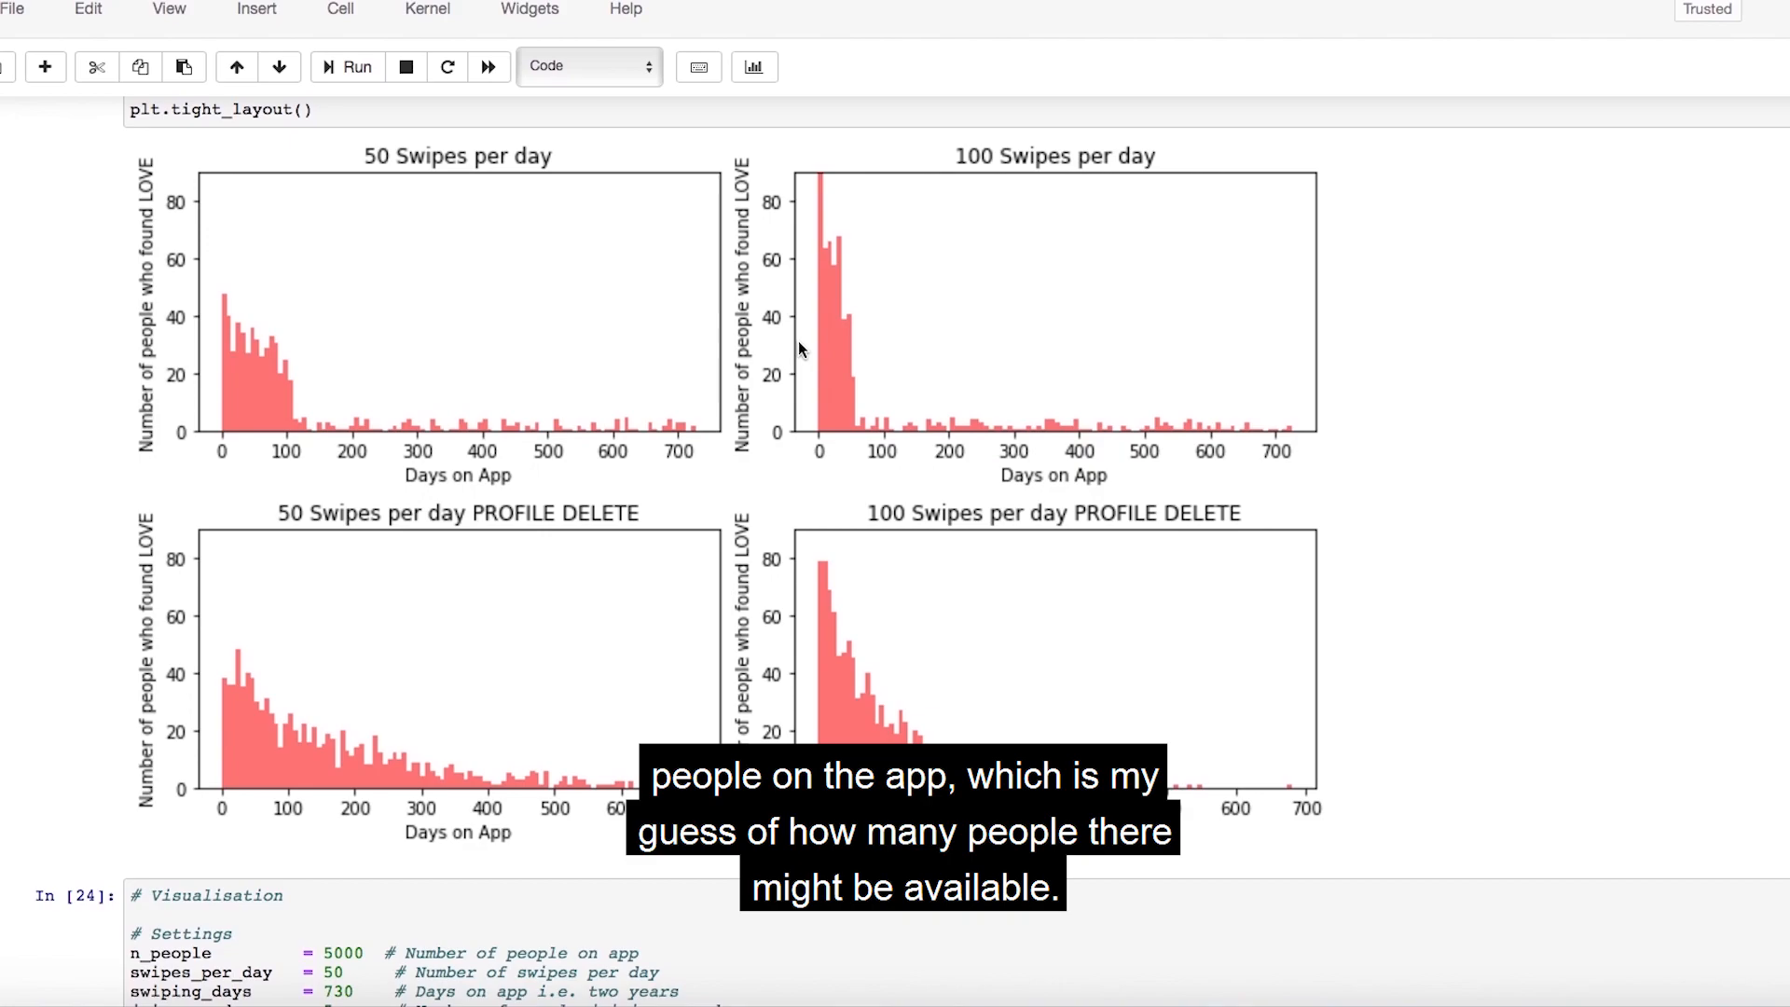
pyautogui.moveTo(891, 332)
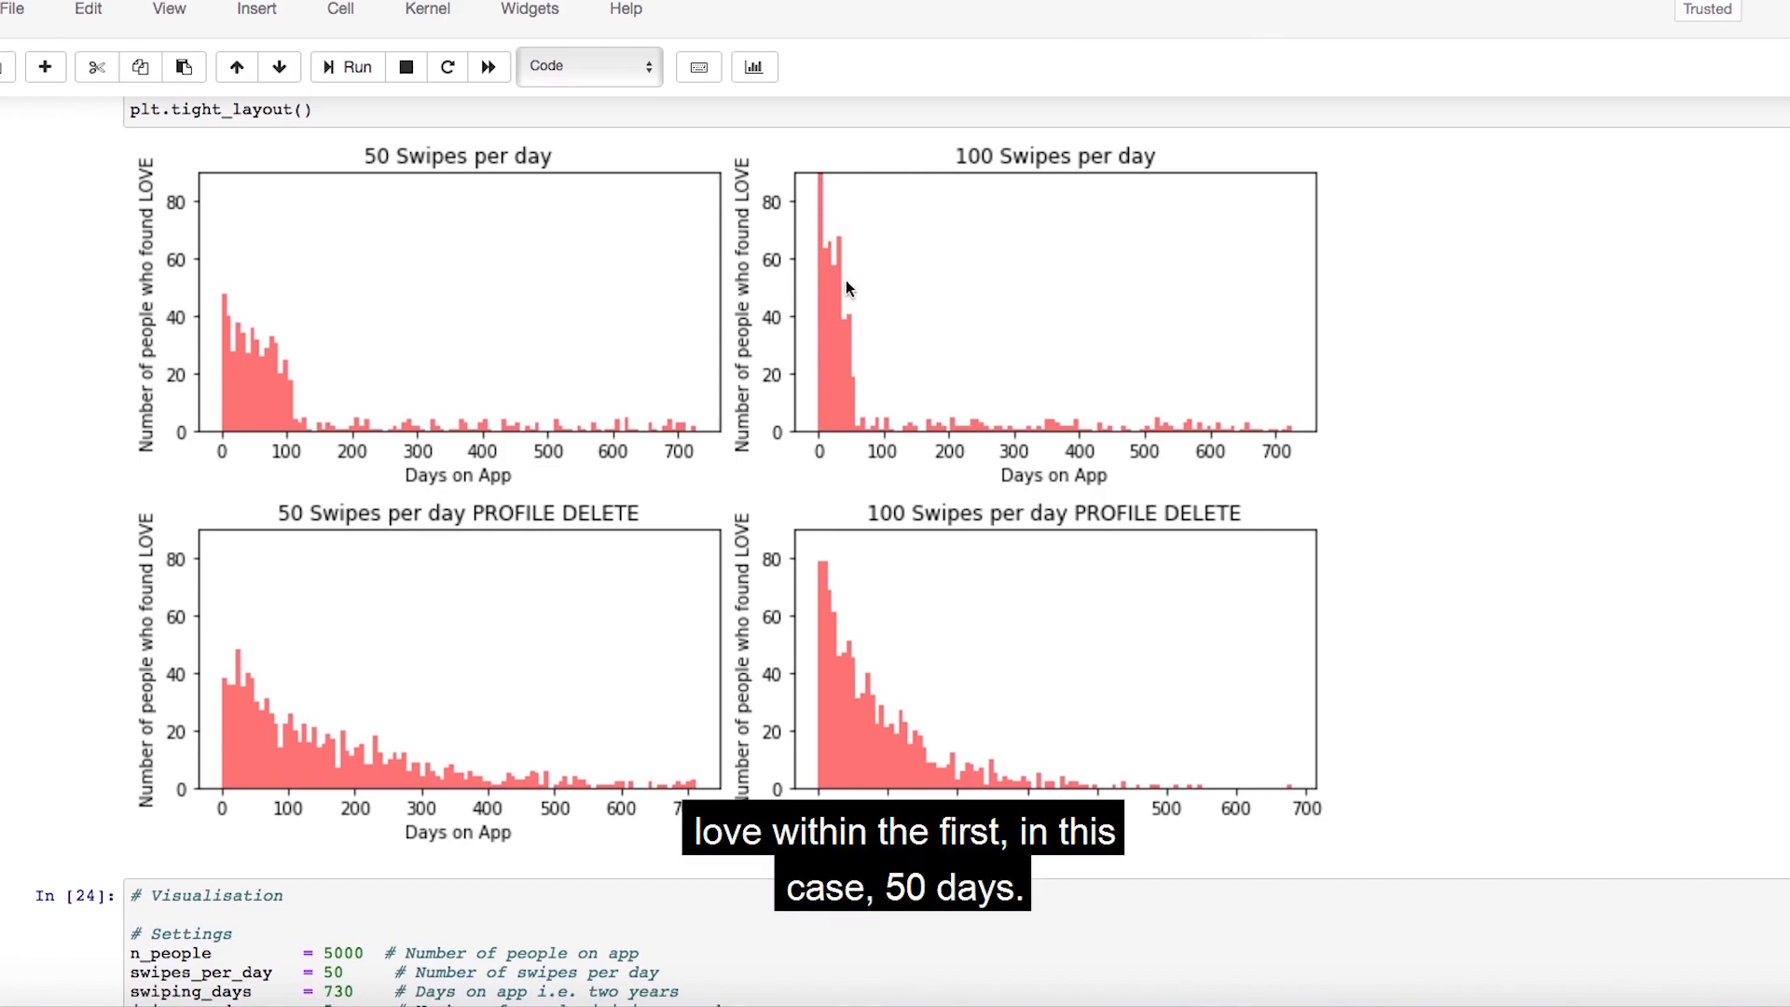
pyautogui.moveTo(855, 420)
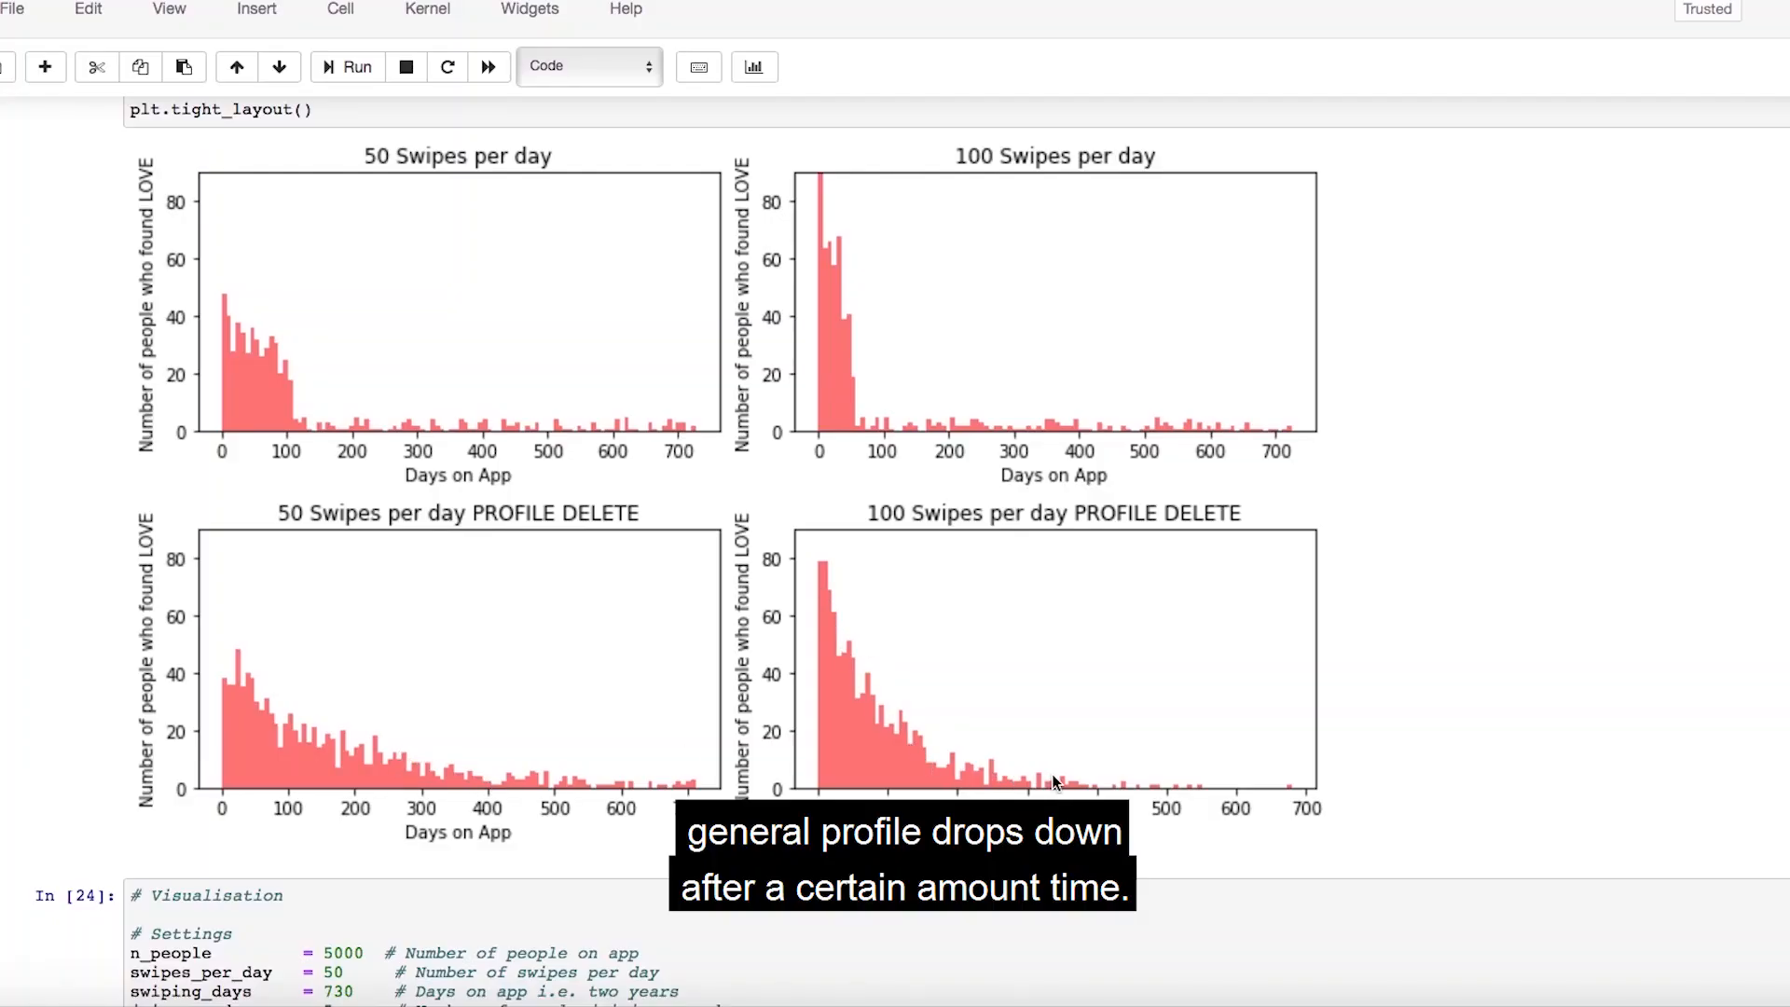
pyautogui.moveTo(329, 759)
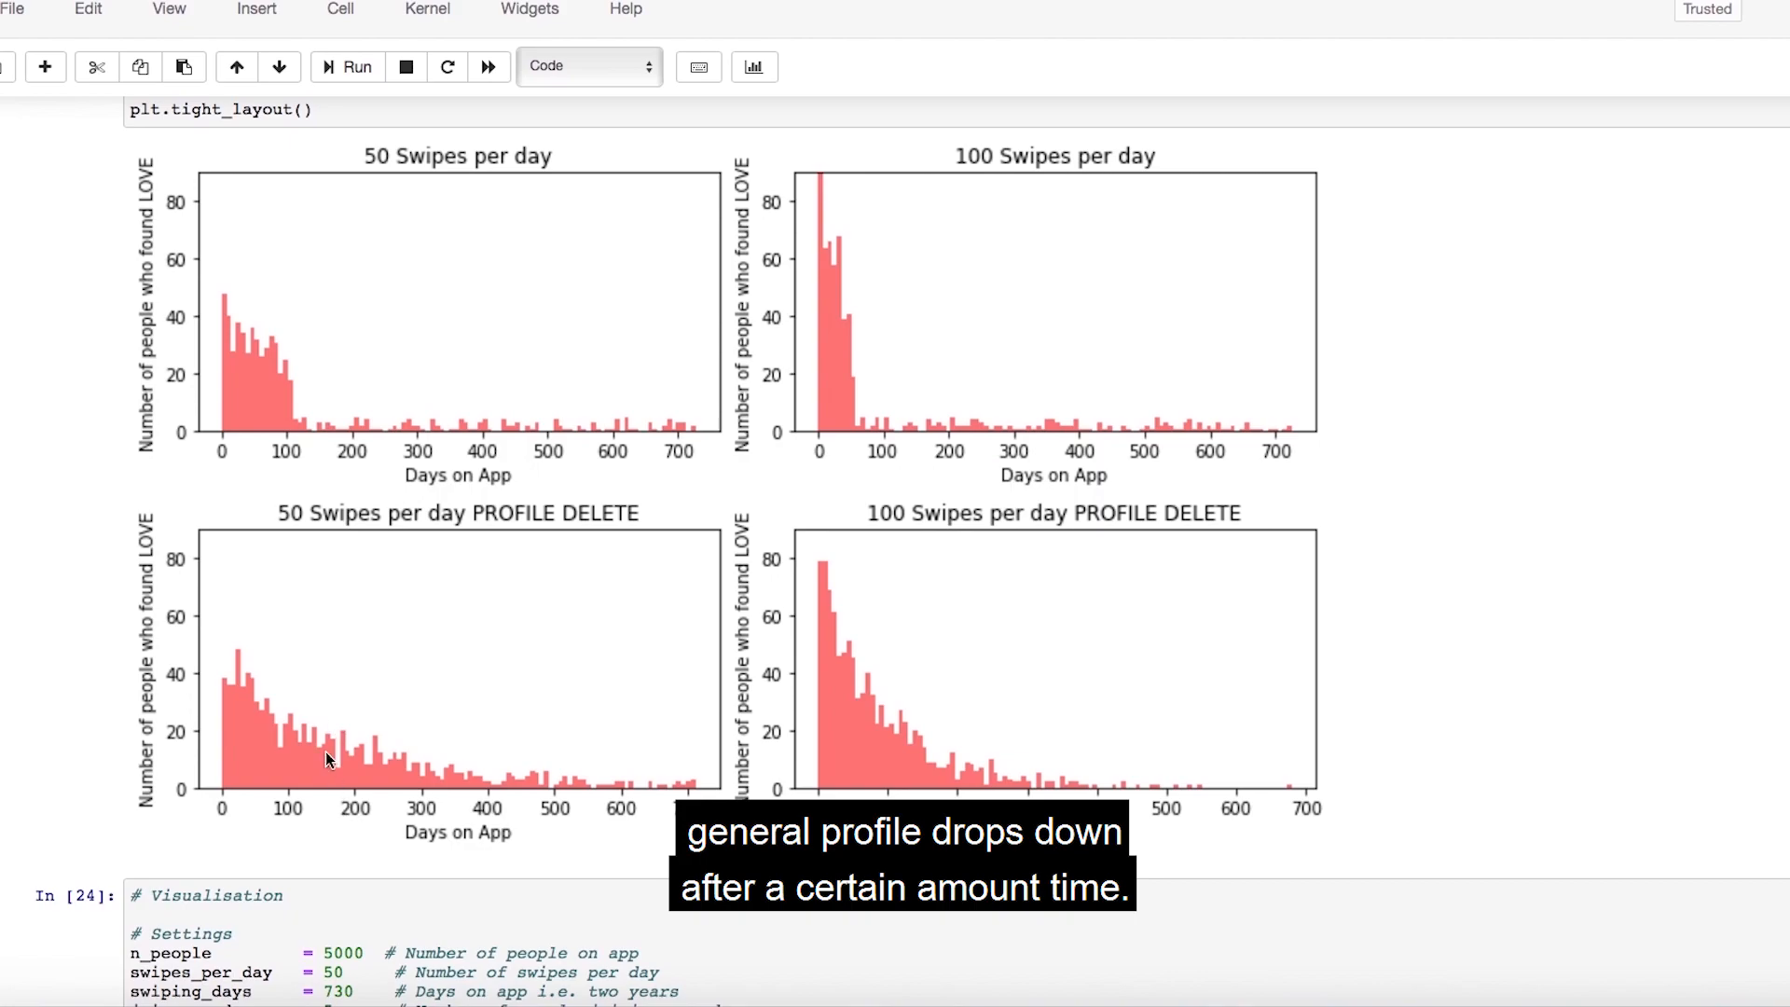
pyautogui.moveTo(291, 680)
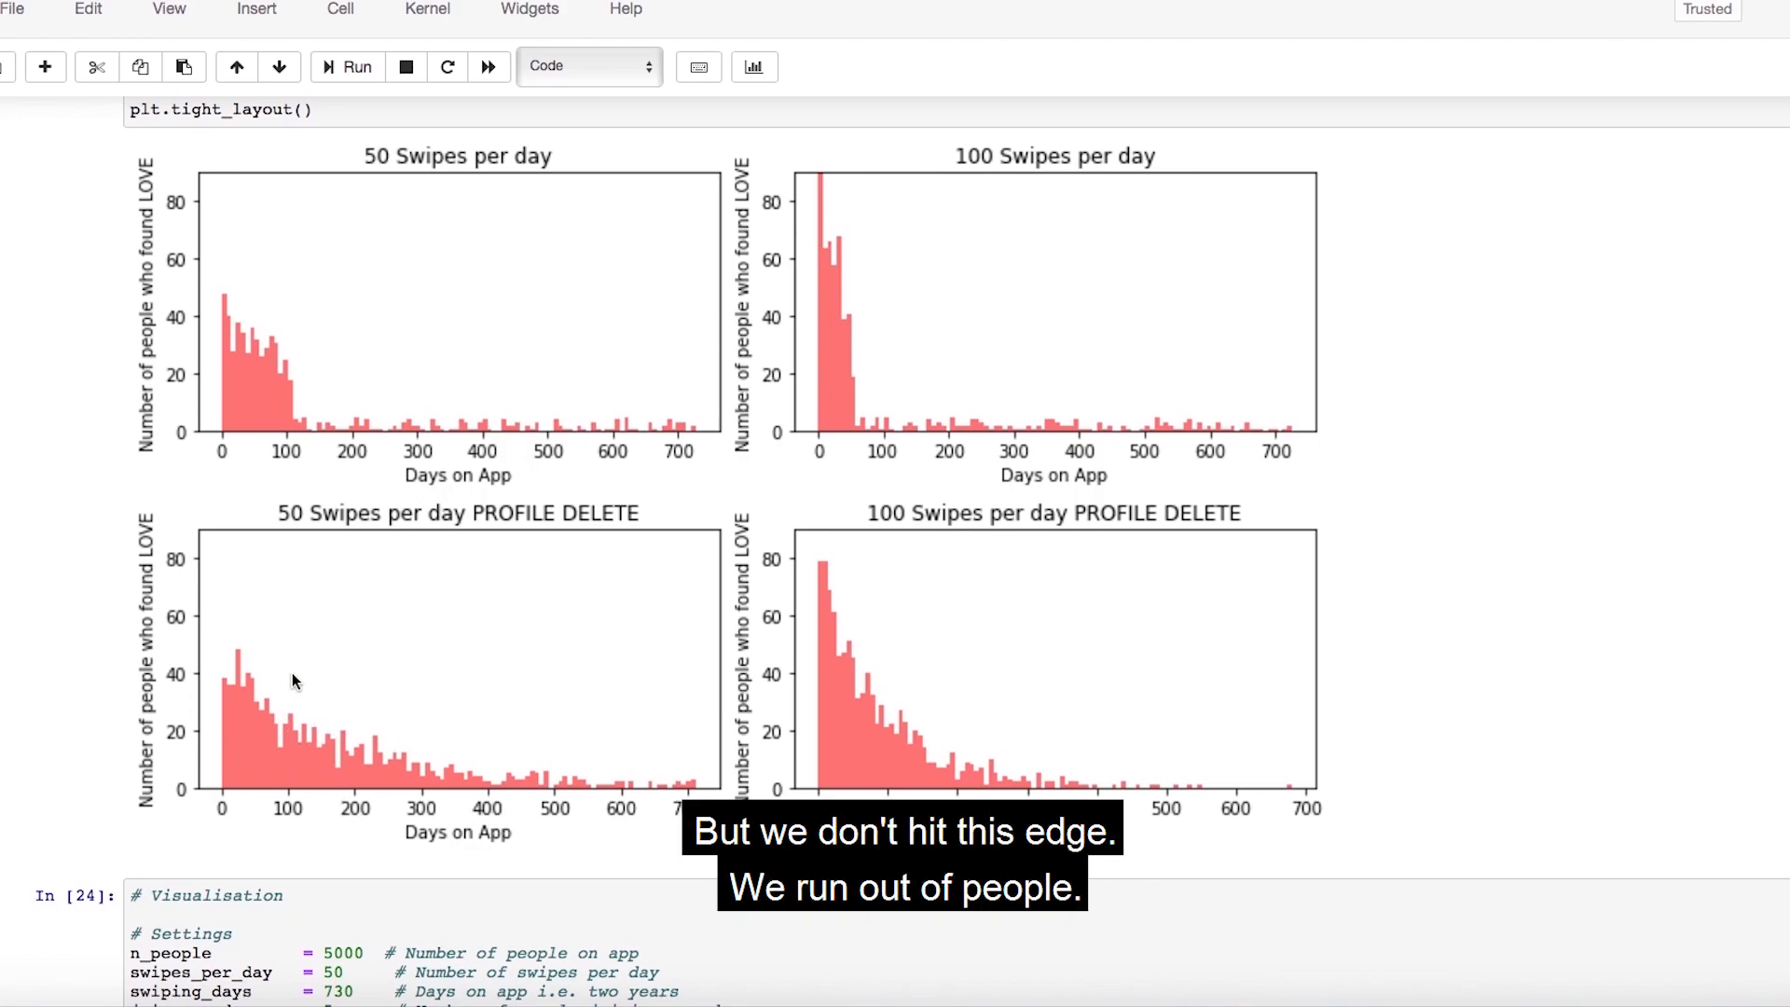